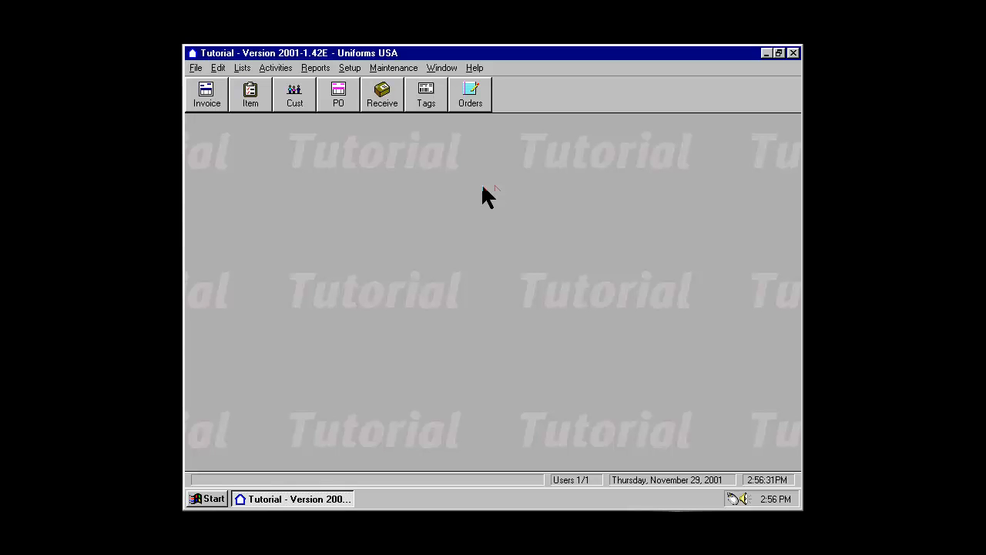
{"action": "mouse_move", "coordinate": [229, 155]}
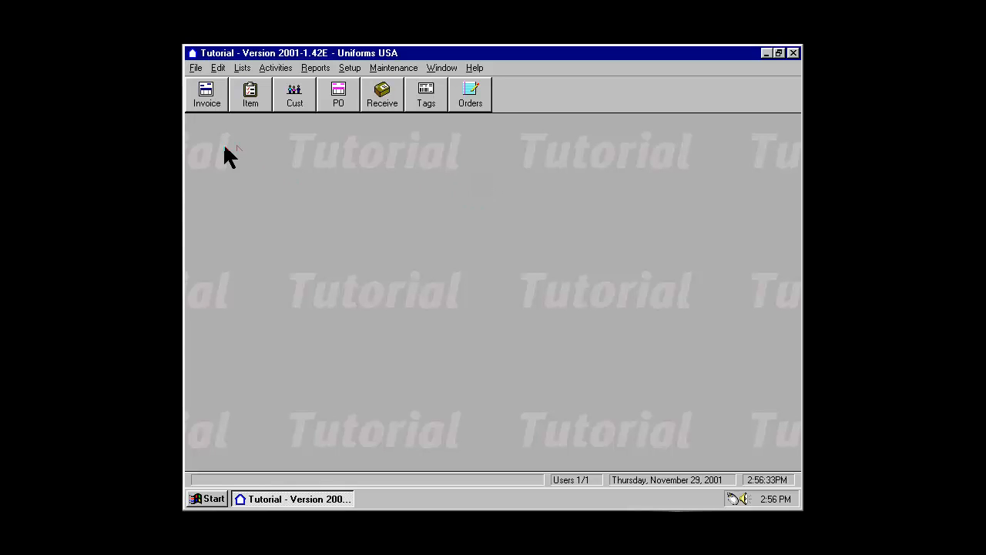
Bring up the Start menu from the idle Uniforms USA Tutorial window.
{"action": "left_click", "coordinate": [196, 67]}
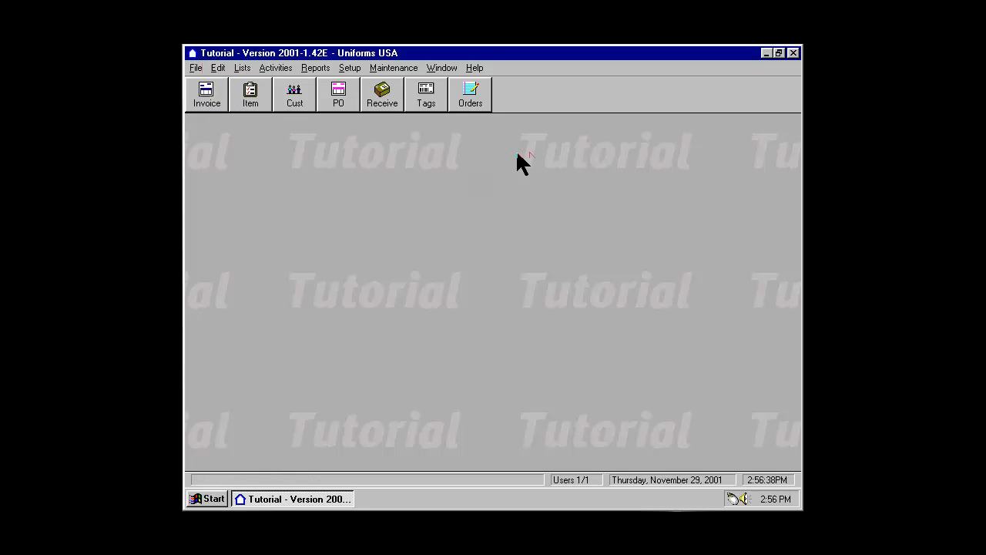
{"action": "mouse_move", "coordinate": [235, 474]}
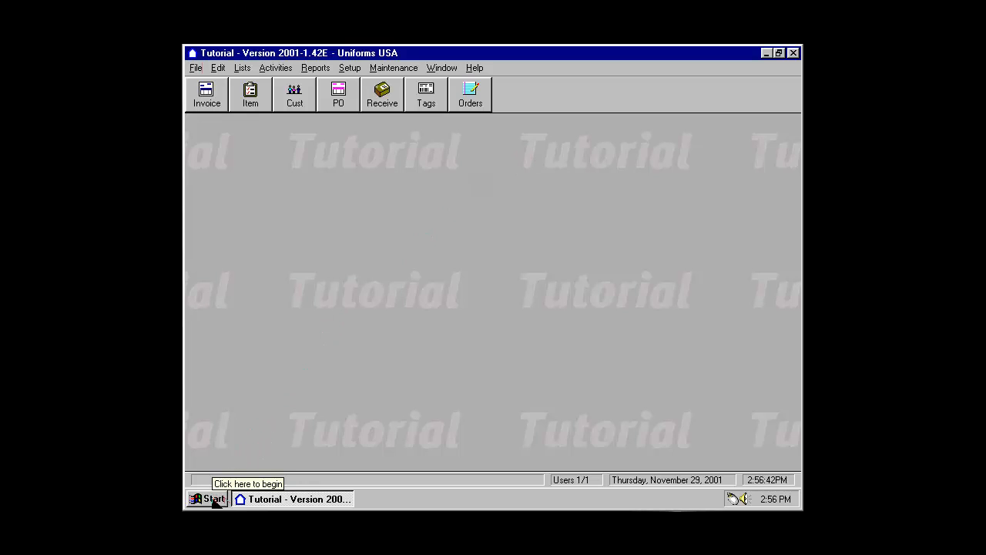
{"action": "left_click", "coordinate": [208, 500]}
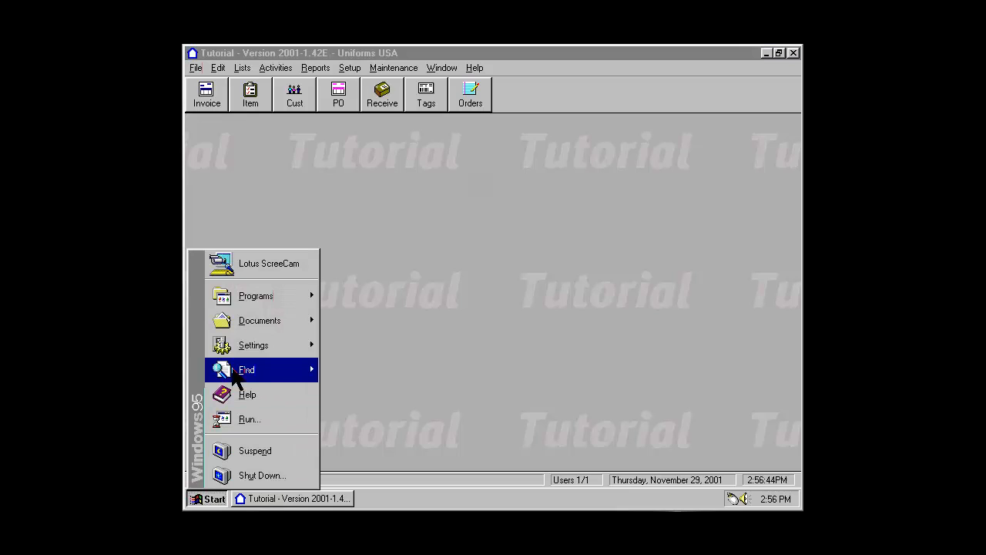
{"action": "mouse_move", "coordinate": [351, 366]}
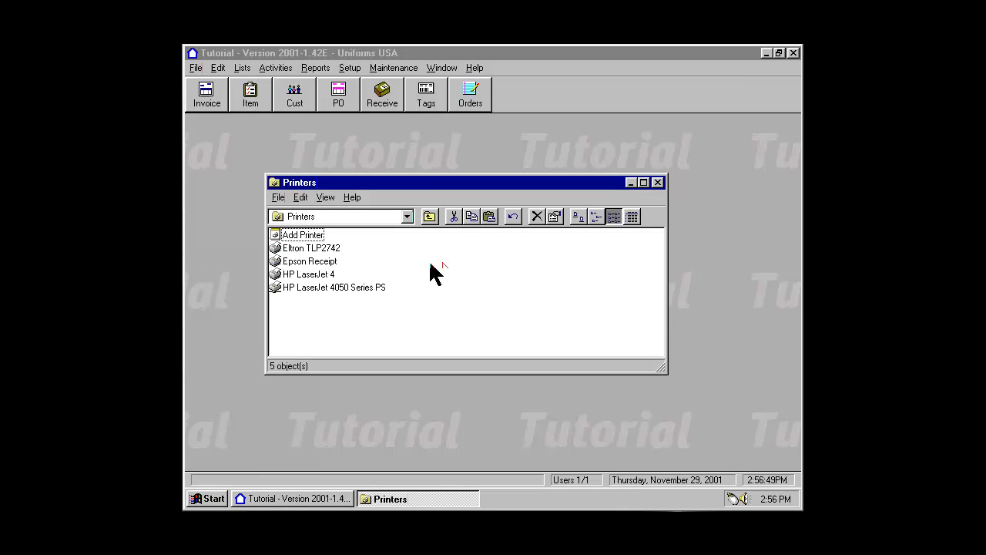
{"action": "mouse_move", "coordinate": [354, 256]}
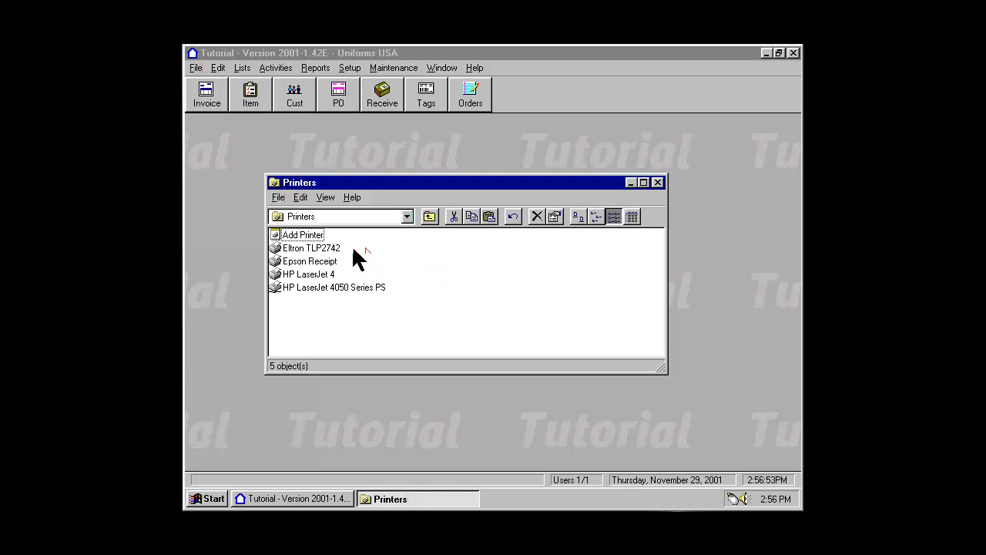
{"action": "mouse_move", "coordinate": [360, 228]}
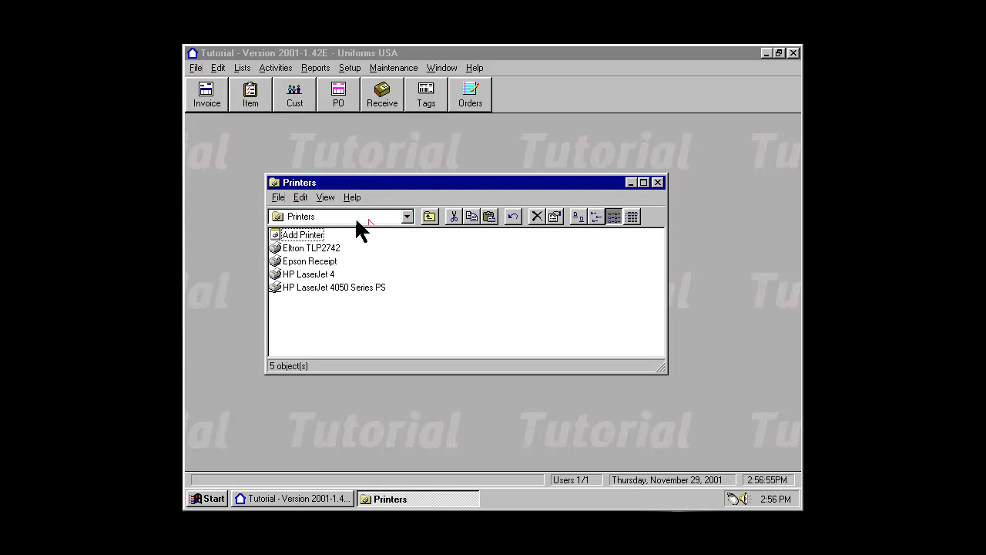
{"action": "mouse_move", "coordinate": [331, 259]}
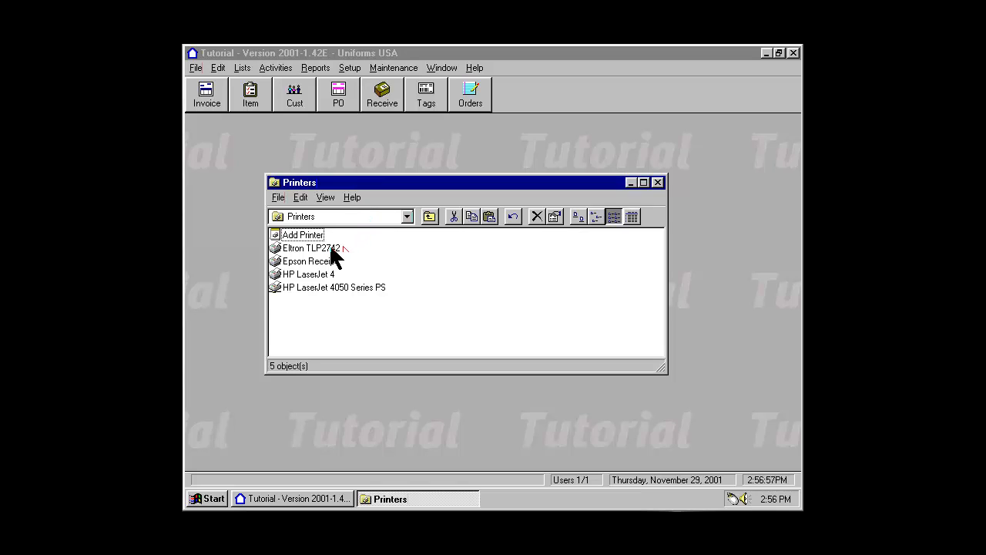
{"action": "mouse_move", "coordinate": [327, 280]}
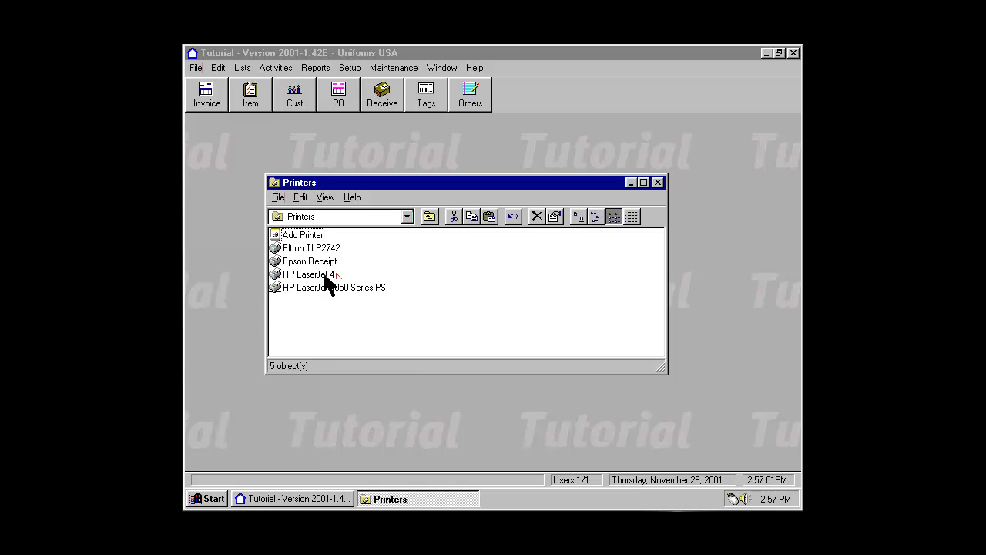
{"action": "double_click", "coordinate": [306, 274]}
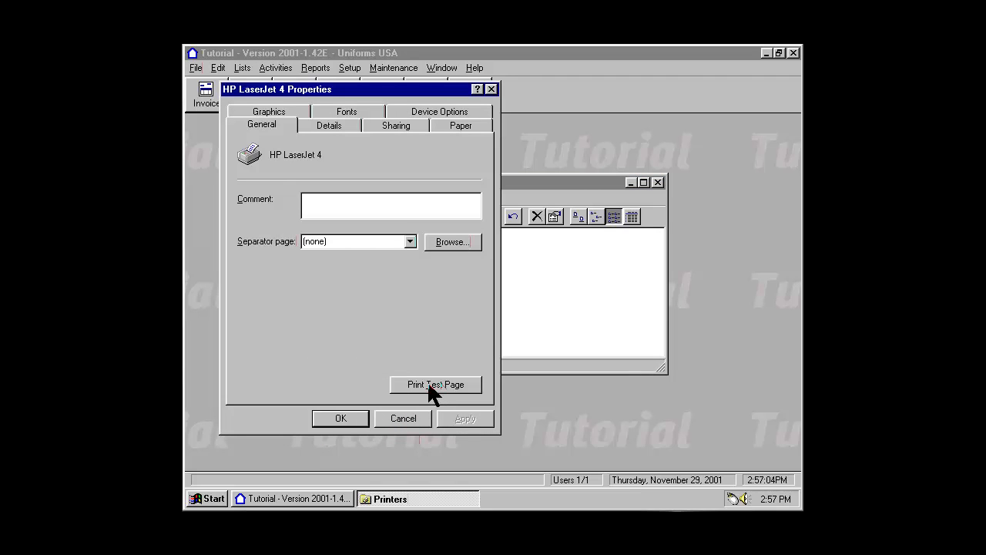
{"action": "mouse_move", "coordinate": [419, 425]}
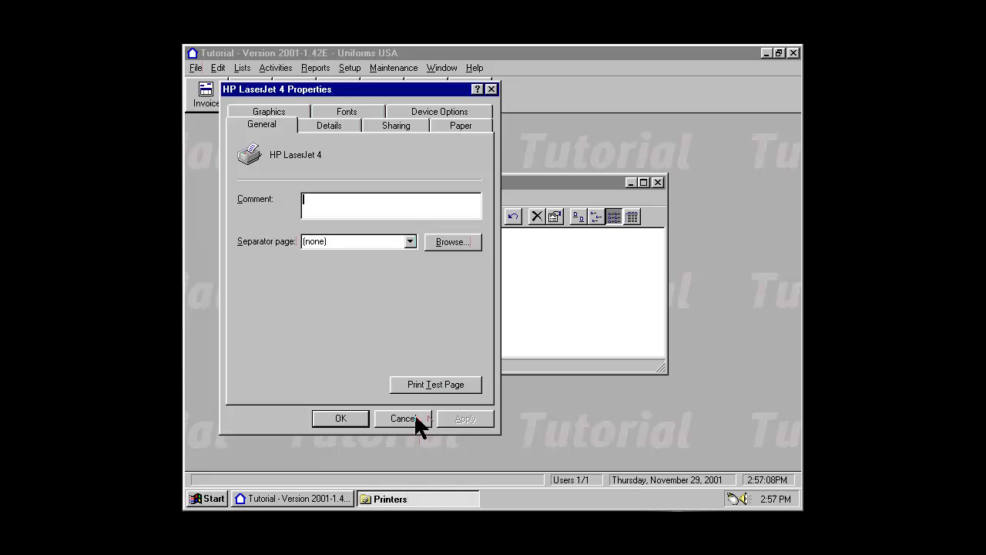
{"action": "left_click", "coordinate": [404, 419]}
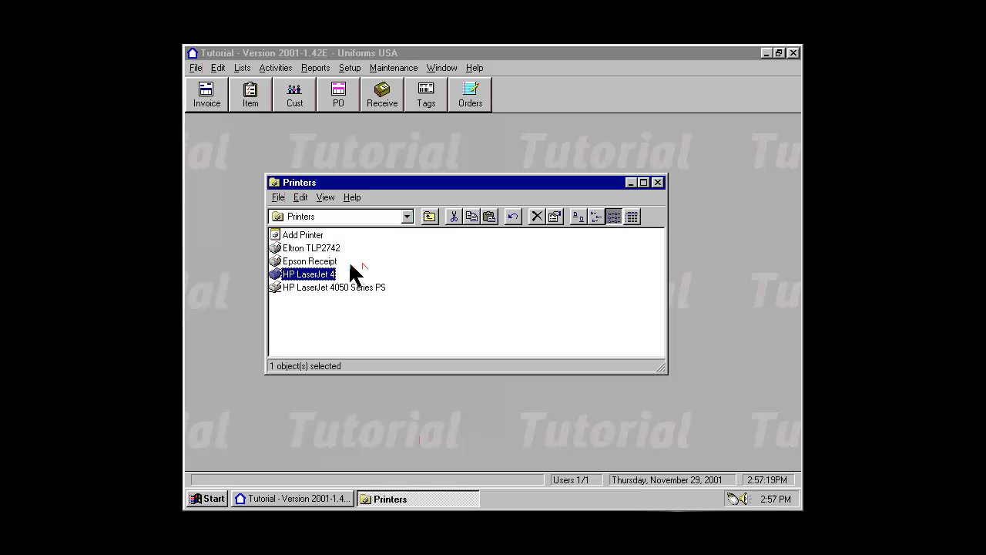
{"action": "mouse_move", "coordinate": [329, 255]}
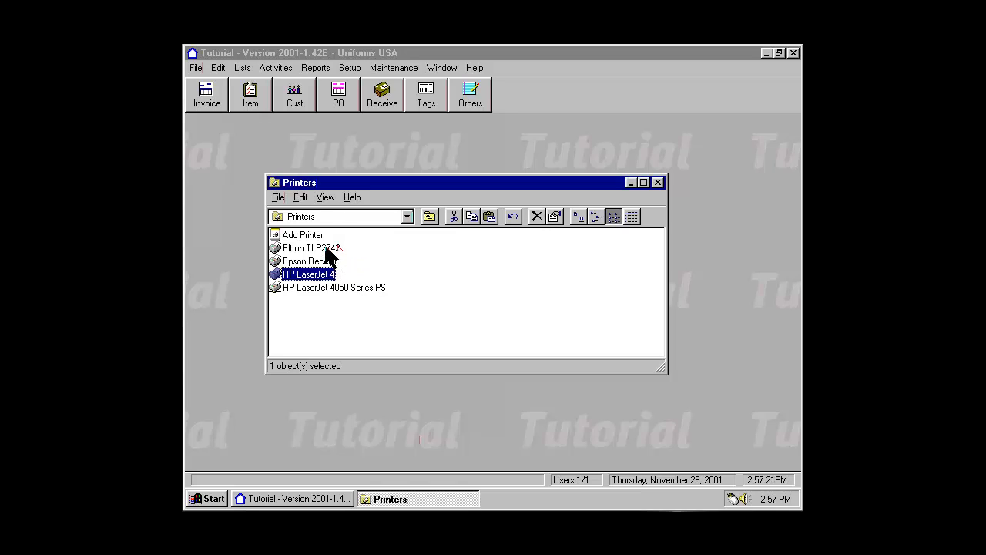
{"action": "left_click", "coordinate": [308, 261]}
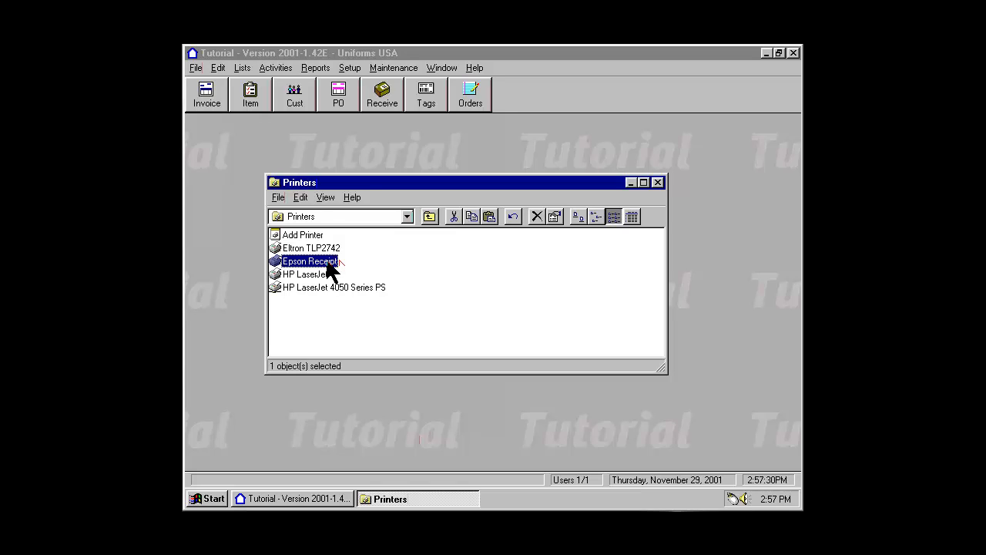
From Epson Receipt's Properties Details, begin a New Driver change, raising the warning.
{"action": "right_click", "coordinate": [308, 260]}
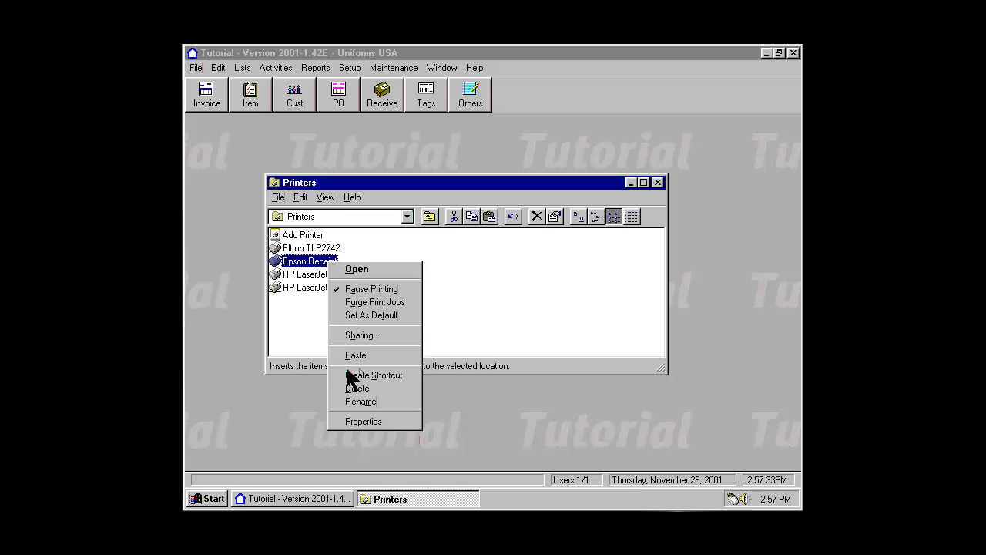
{"action": "left_click", "coordinate": [362, 421]}
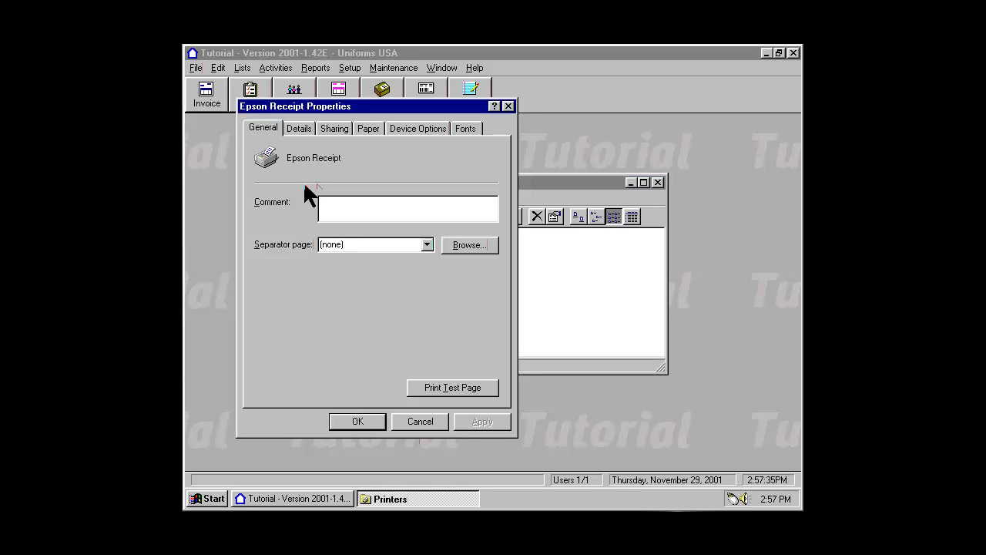
{"action": "left_click", "coordinate": [299, 128]}
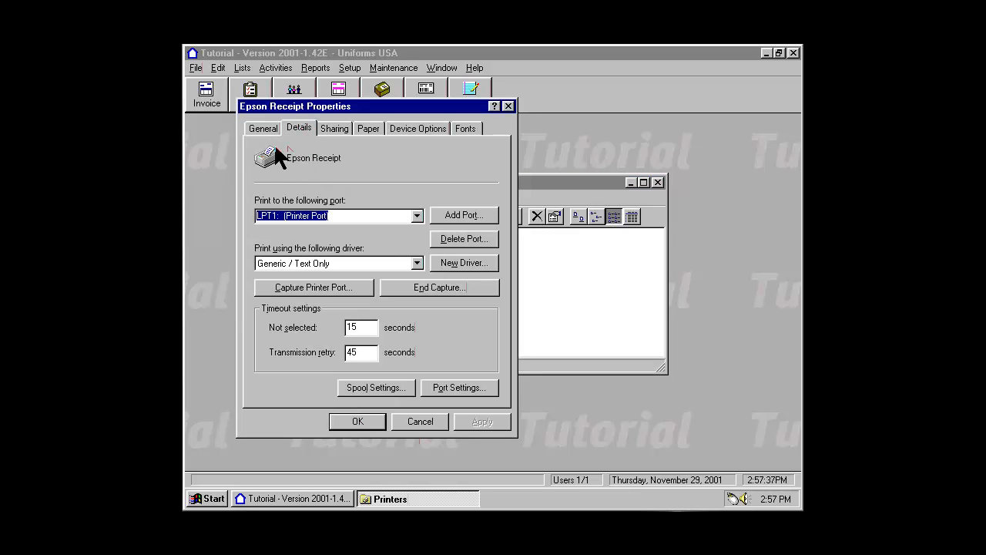
{"action": "mouse_move", "coordinate": [265, 284]}
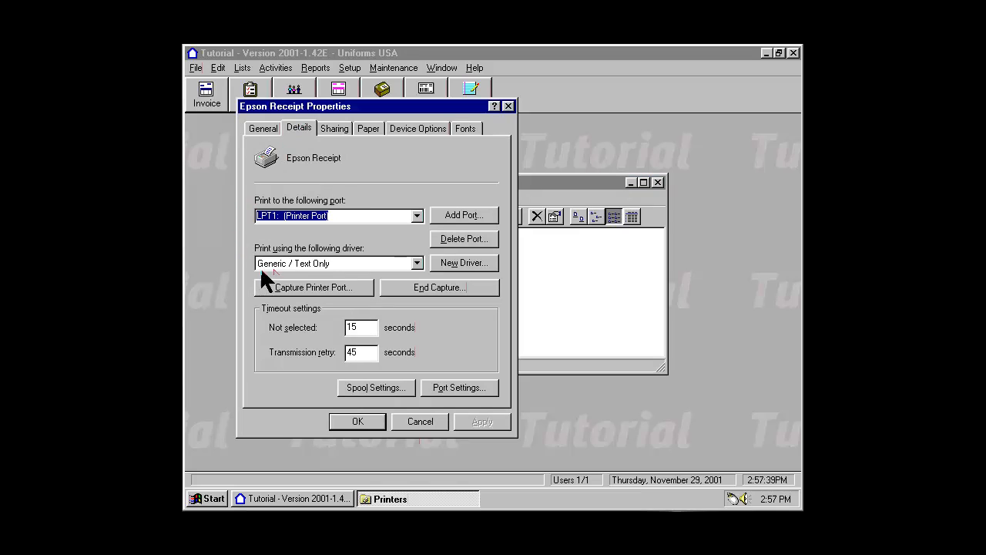
{"action": "mouse_move", "coordinate": [336, 283]}
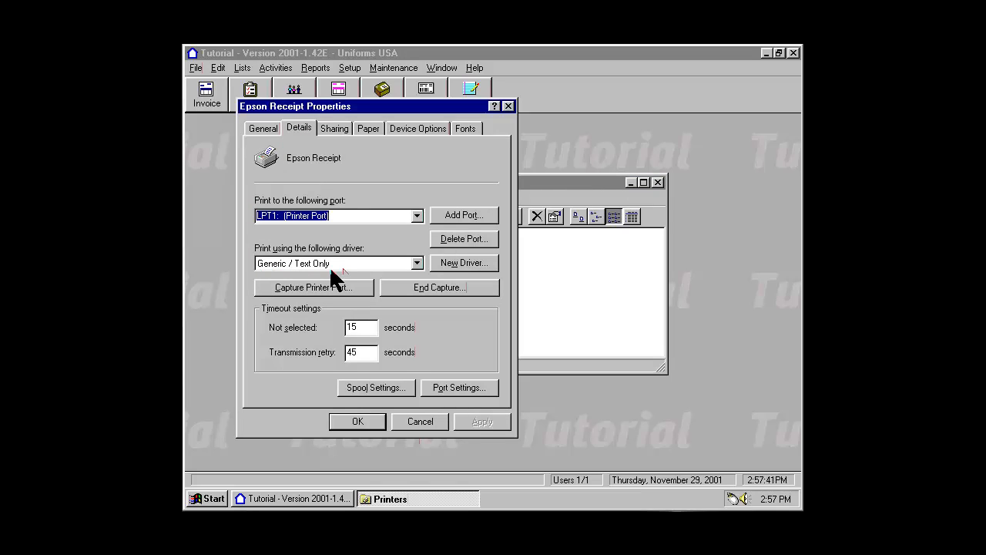
{"action": "mouse_move", "coordinate": [425, 167]}
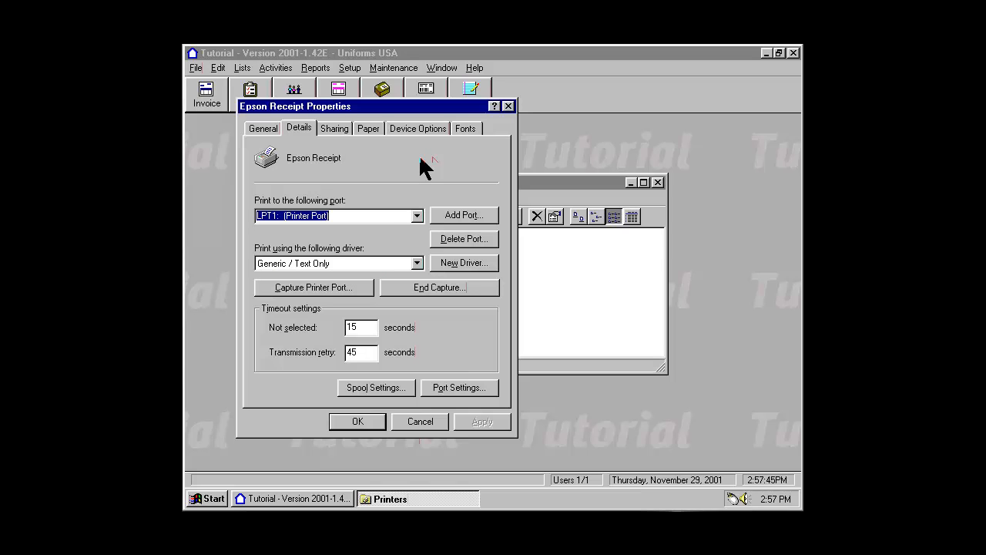
{"action": "mouse_move", "coordinate": [465, 274]}
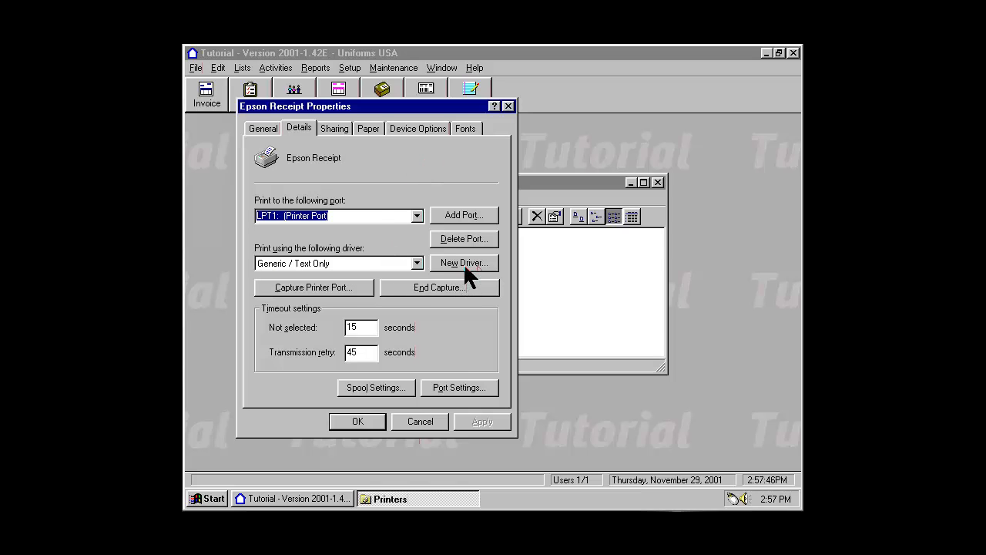
{"action": "left_click", "coordinate": [464, 262]}
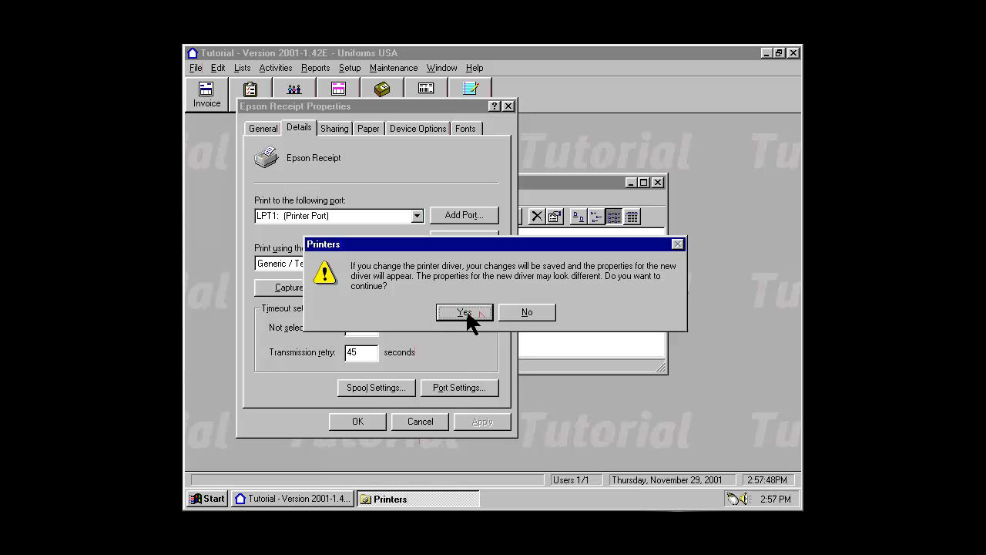
Confirm the warning and choose Generic / Text Only from the Generic manufacturer.
{"action": "left_click", "coordinate": [464, 311]}
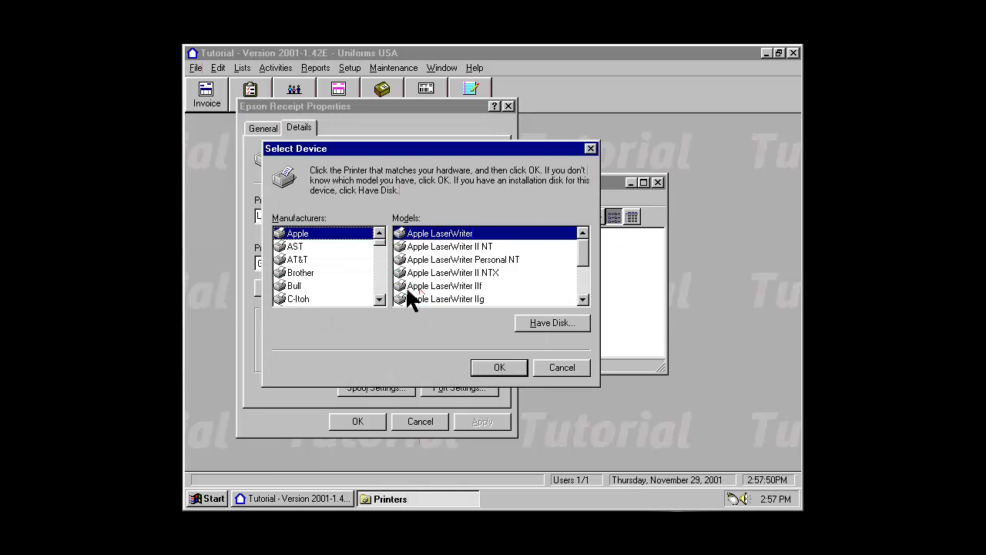
{"action": "left_click", "coordinate": [302, 299]}
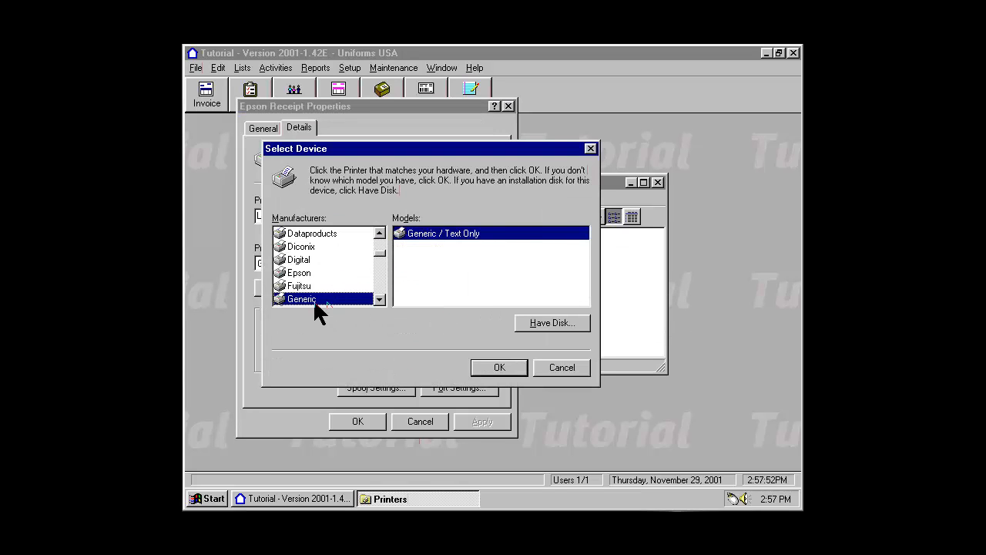
{"action": "mouse_move", "coordinate": [386, 296]}
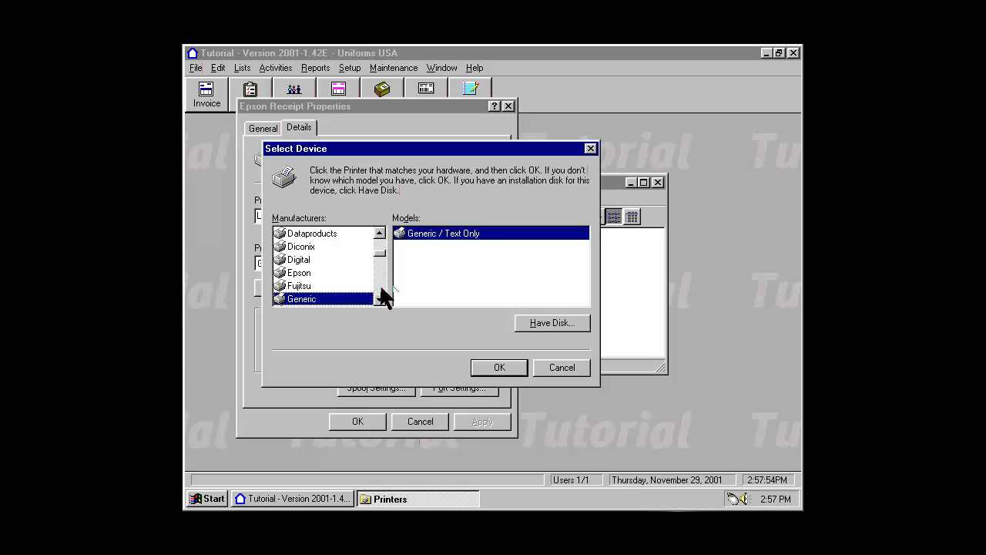
{"action": "mouse_move", "coordinate": [493, 327]}
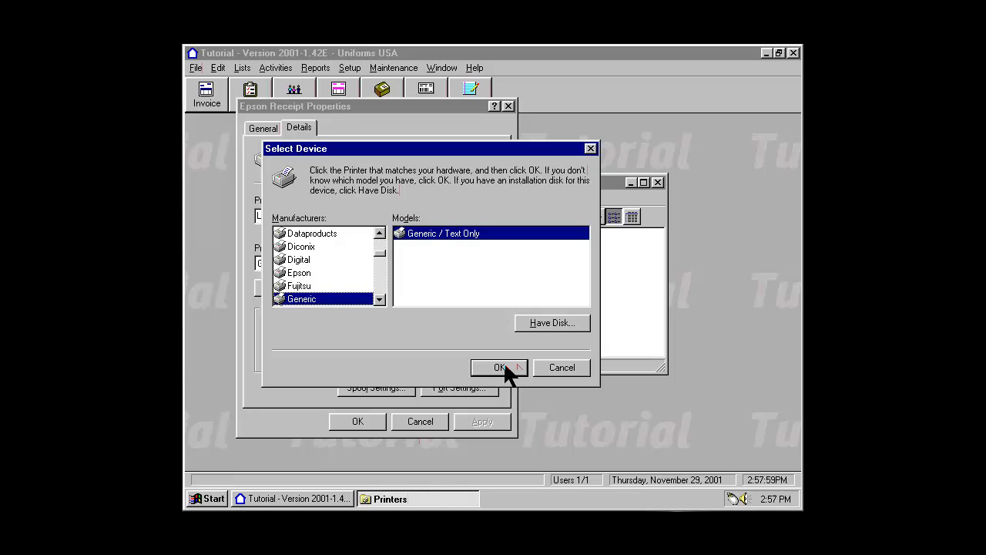
{"action": "left_click", "coordinate": [499, 367]}
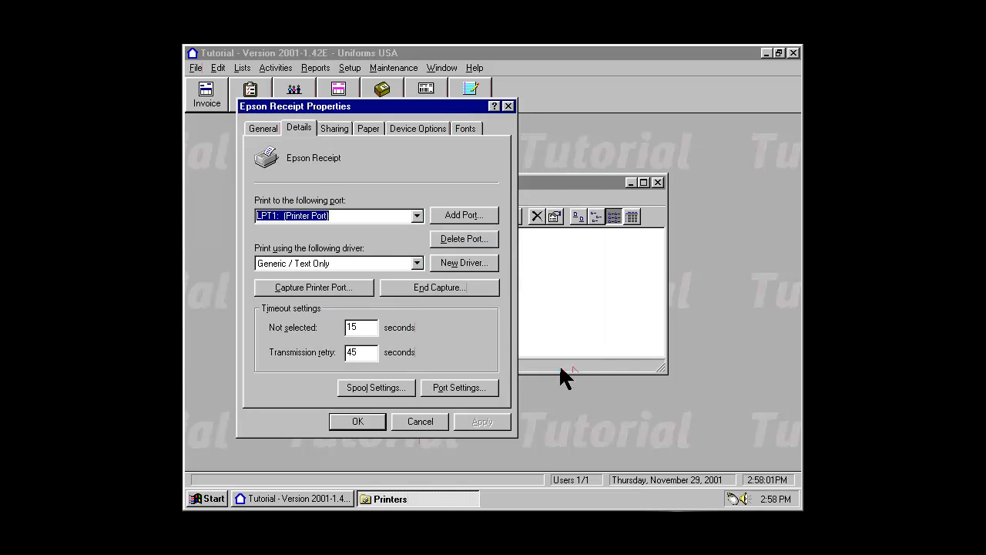
{"action": "mouse_move", "coordinate": [386, 216]}
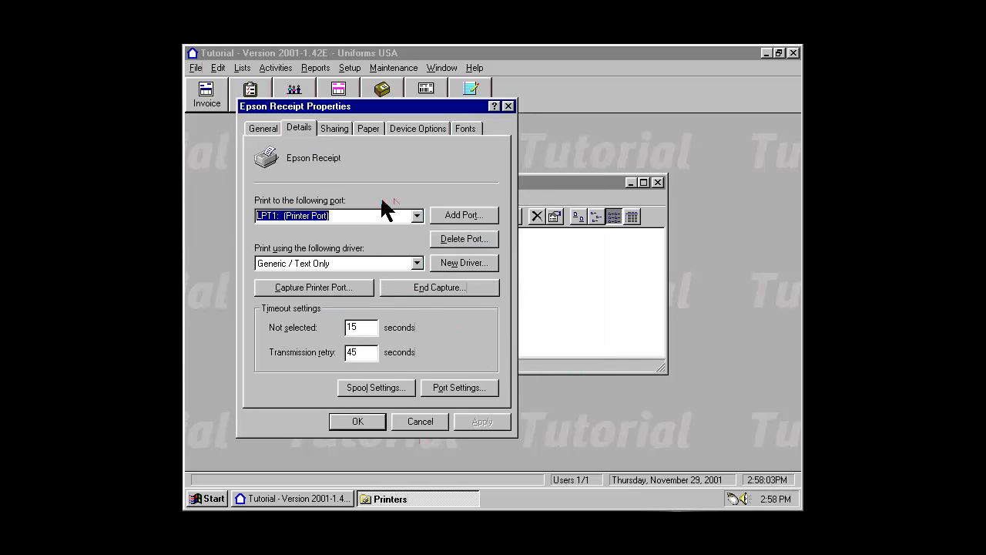
{"action": "mouse_move", "coordinate": [351, 167]}
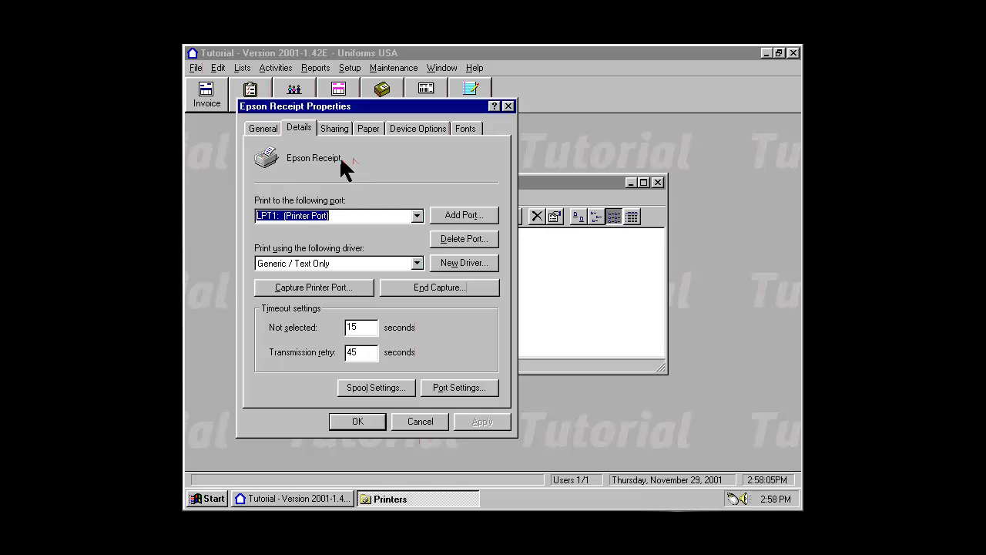
{"action": "mouse_move", "coordinate": [296, 278]}
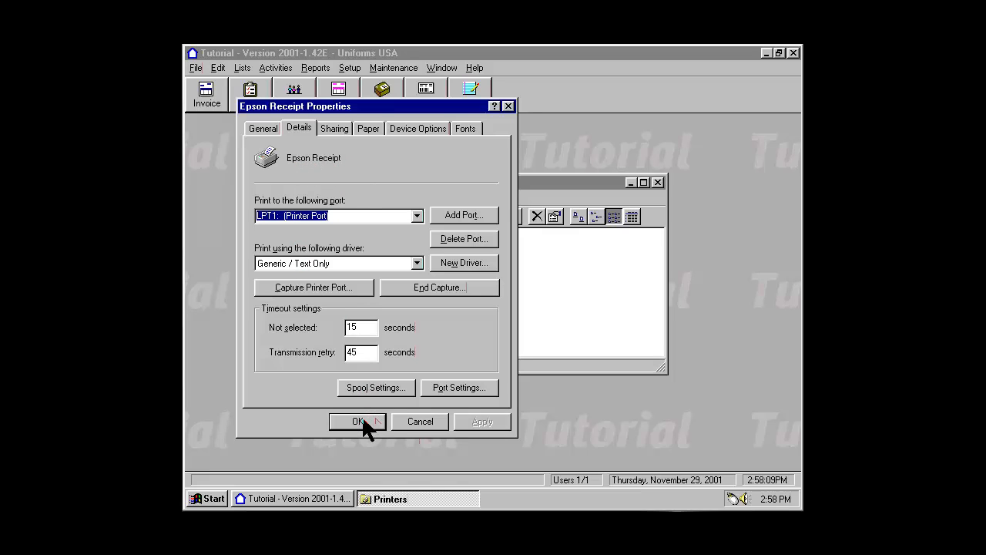
Accept Epson Receipt Properties with the new driver, returning to the printers list.
{"action": "left_click", "coordinate": [357, 422]}
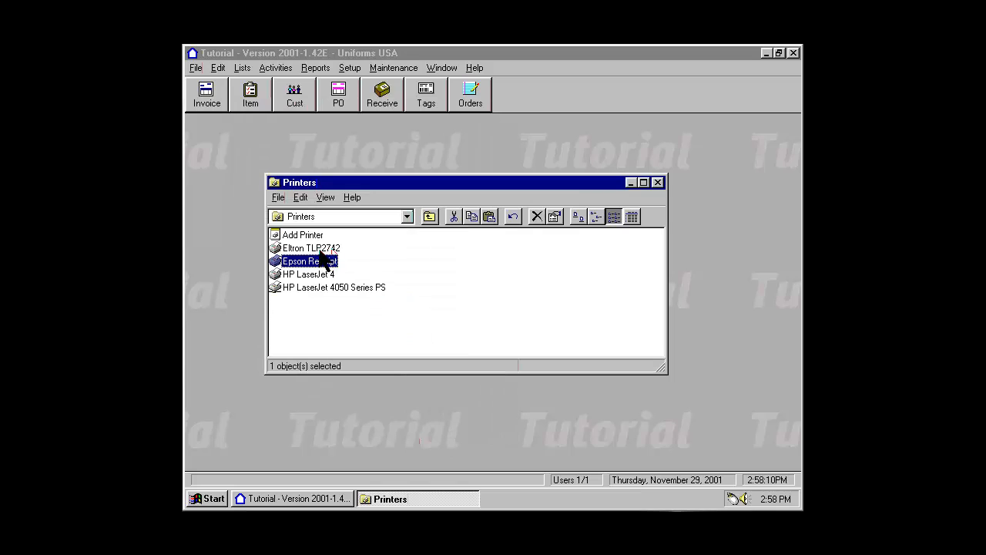
{"action": "mouse_move", "coordinate": [364, 271]}
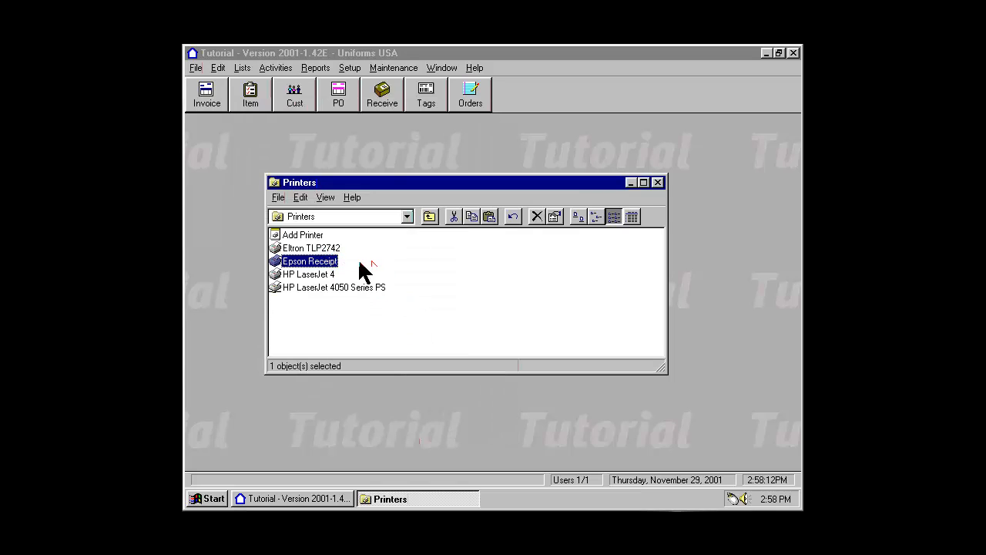